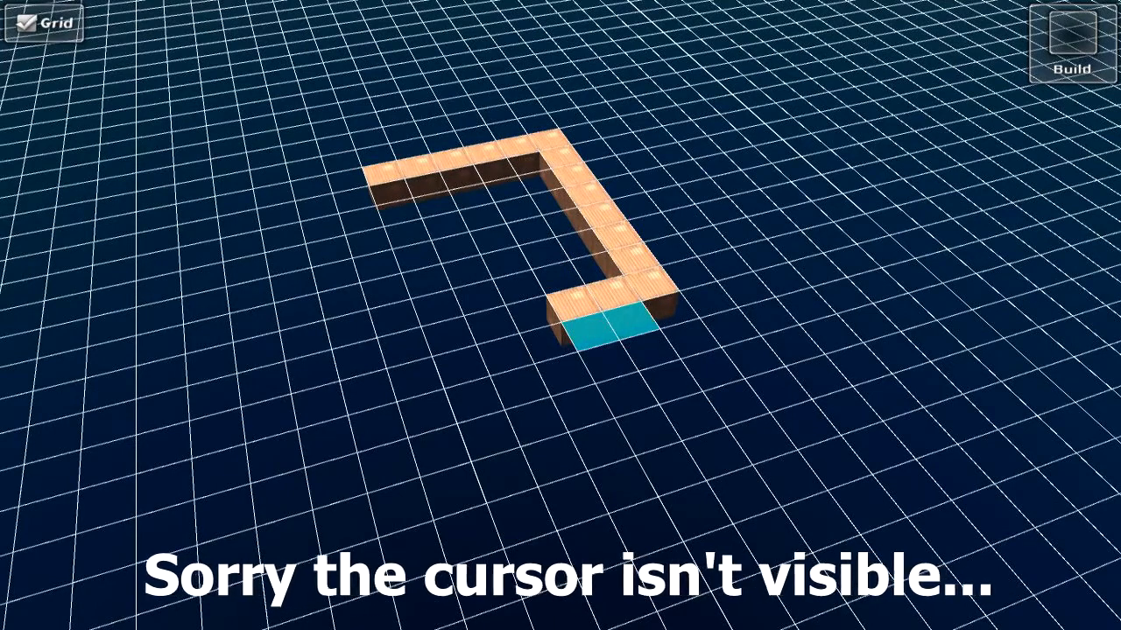
# Extend the wooden walkway with another row of blocks along the grid.
pyautogui.click(605, 336)
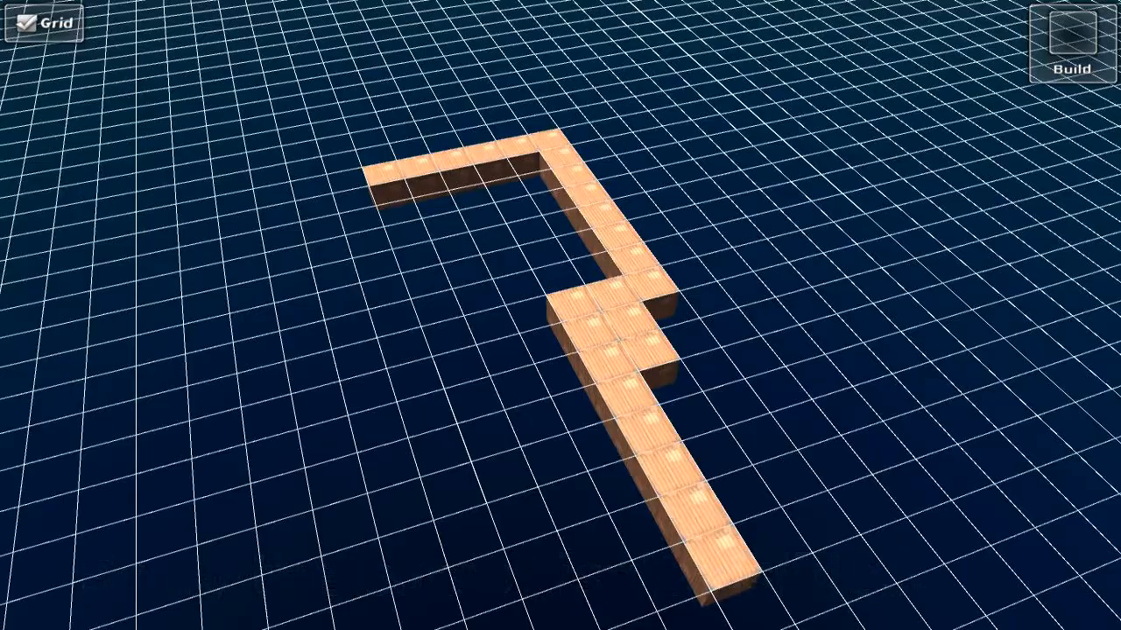
pyautogui.click(675, 543)
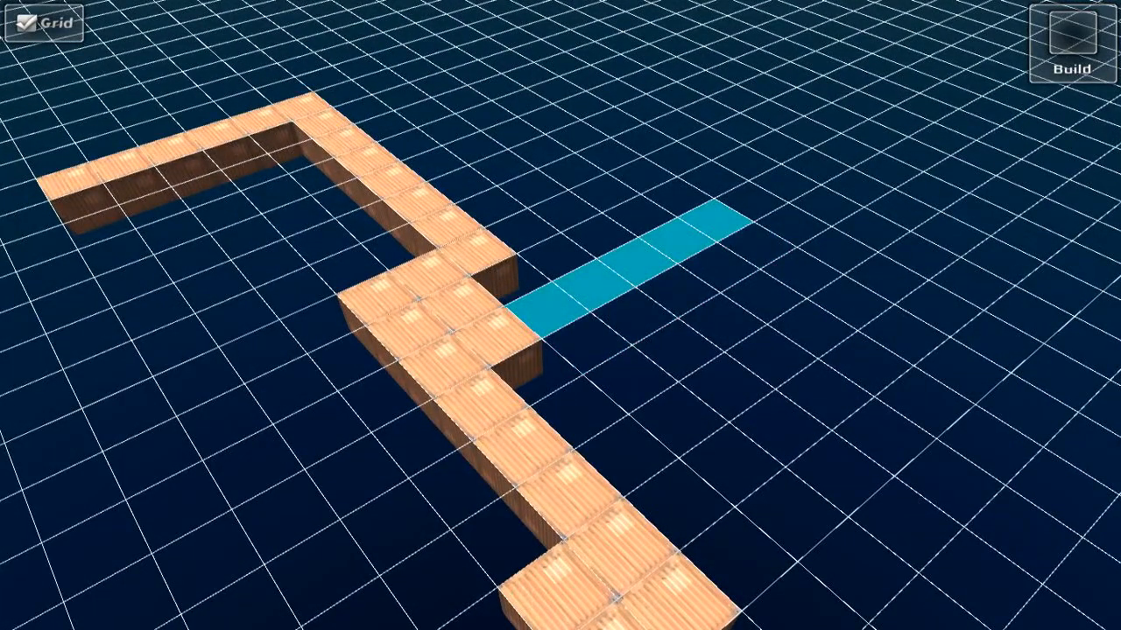
# Add a side branch off the walkway that turns and ends in a square platform.
pyautogui.click(613, 280)
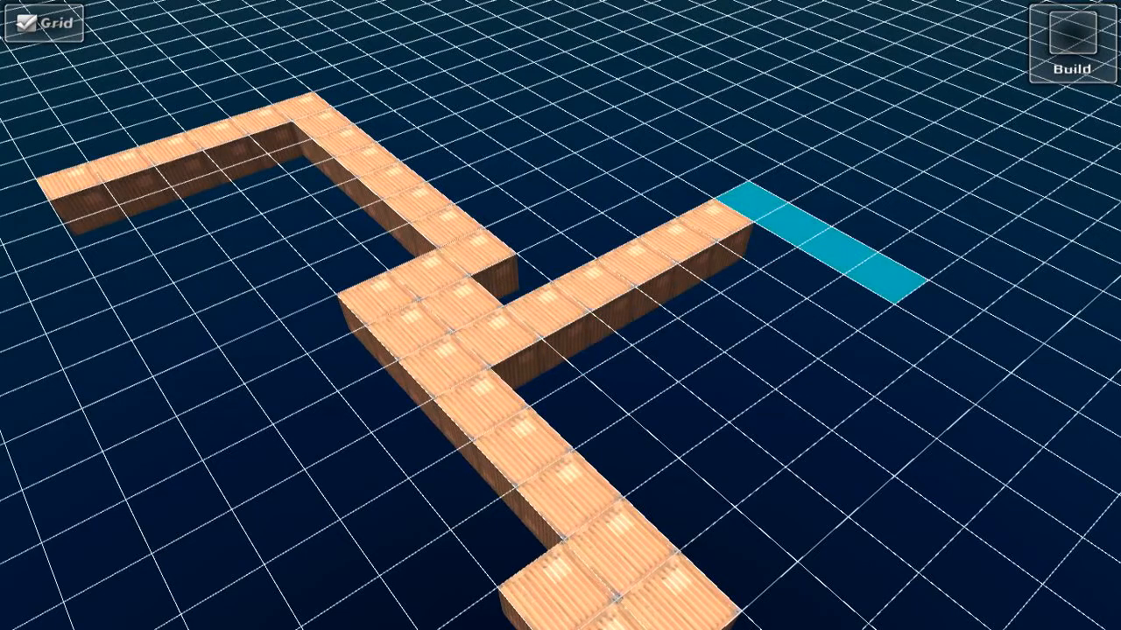
pyautogui.click(814, 245)
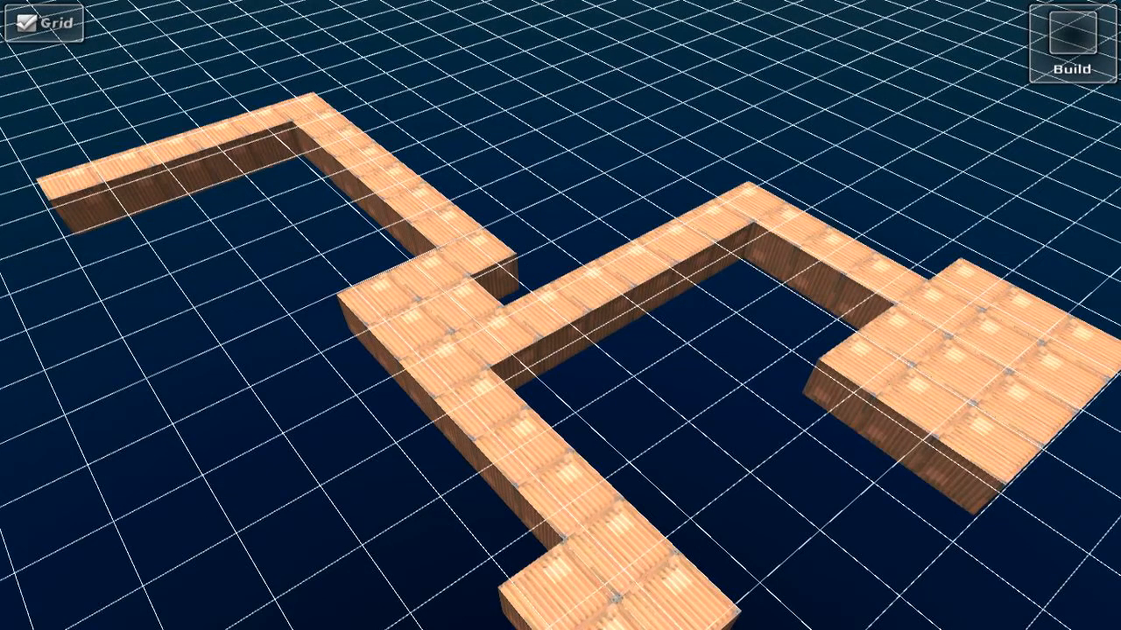
pyautogui.click(884, 350)
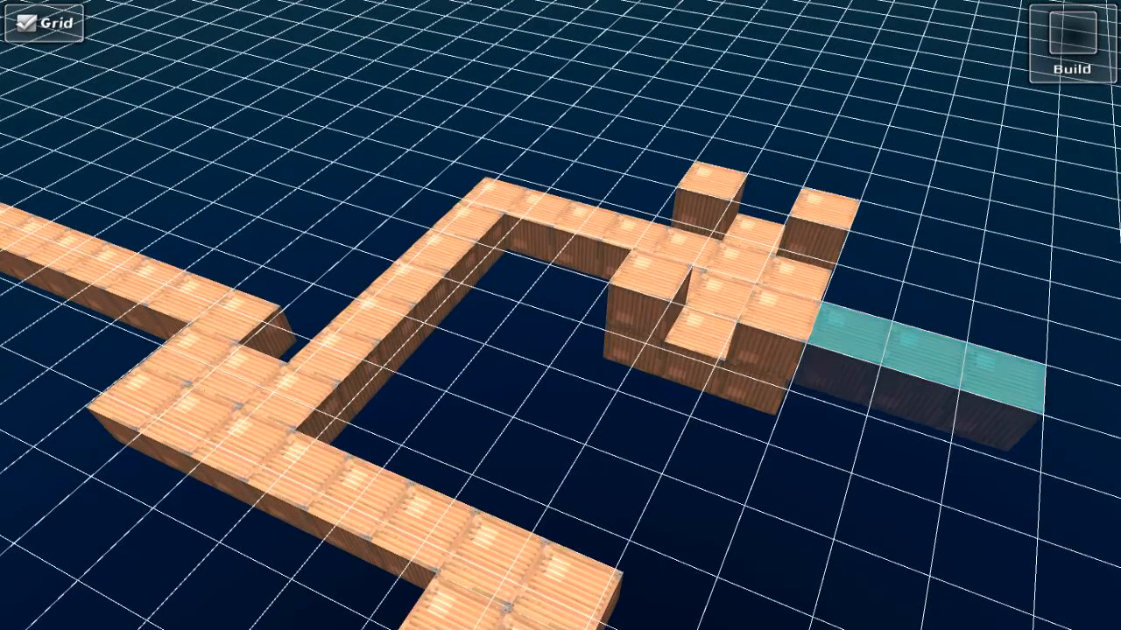
# Lay a new walkway row leading off the raised square platform.
pyautogui.click(919, 350)
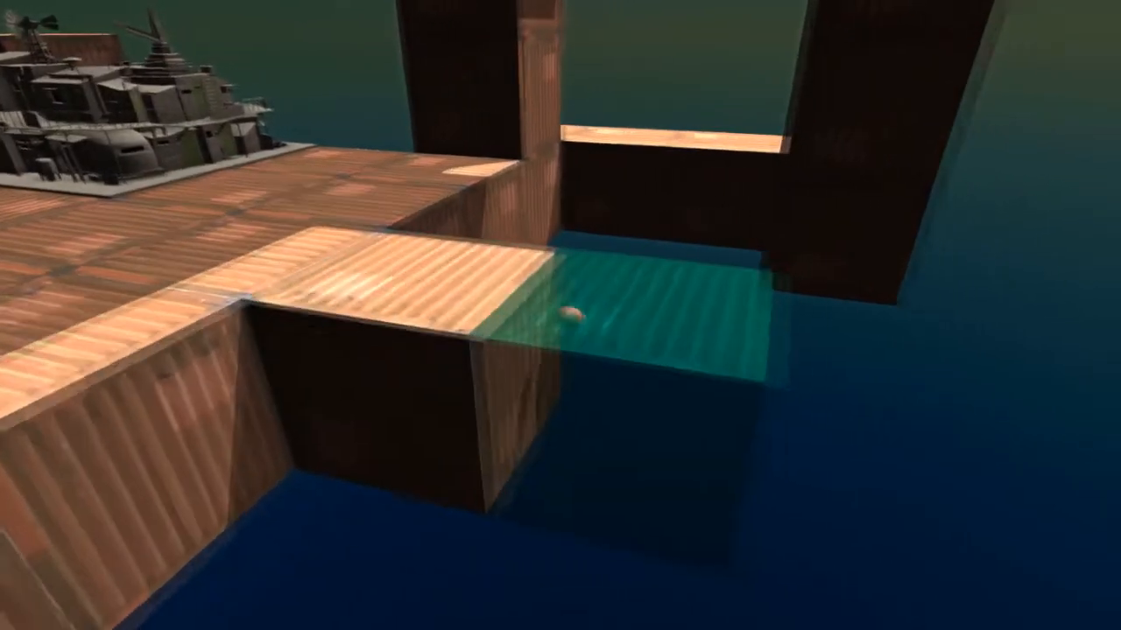
pyautogui.moveTo(560, 316)
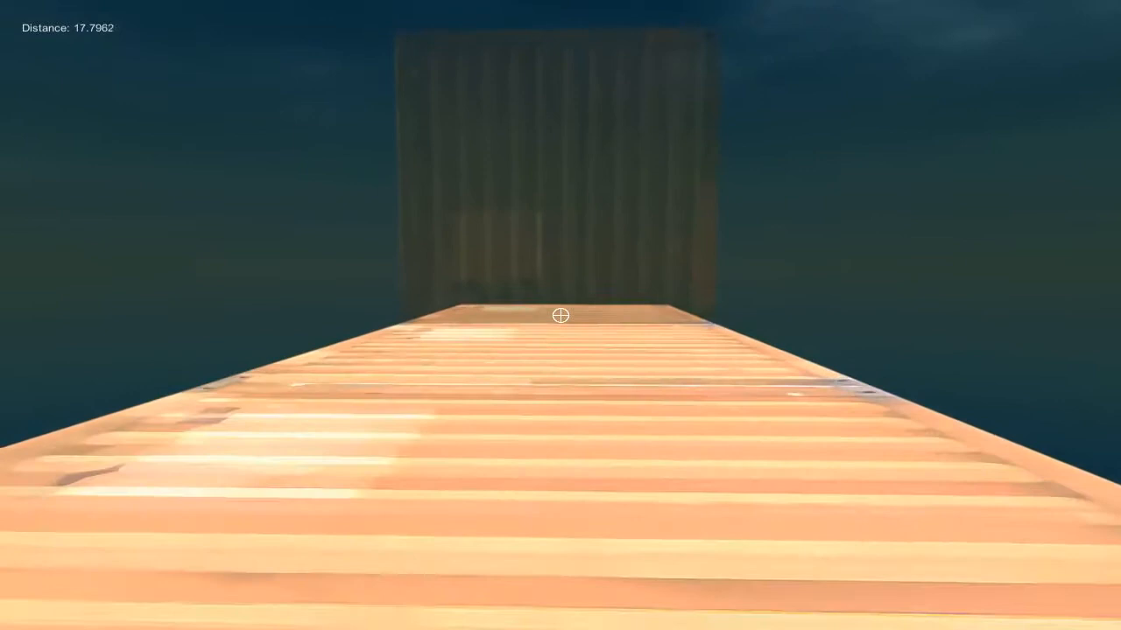
# Walk forward along the plank walkway and around the corner to the wooden archway.
pyautogui.press('w')
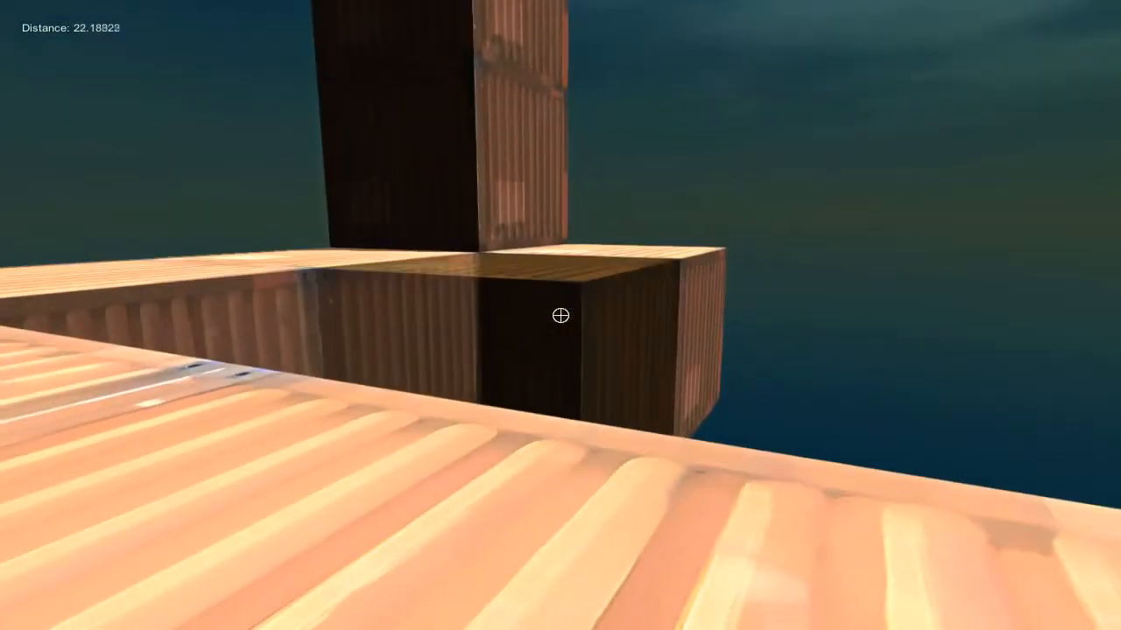
pyautogui.press('w')
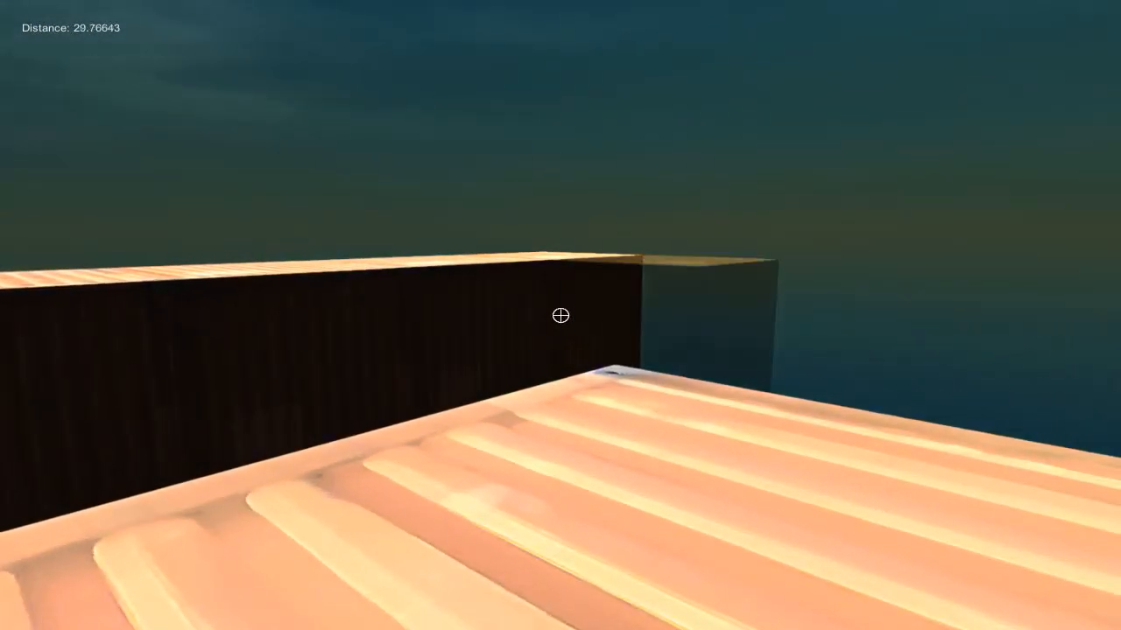
pyautogui.press('w')
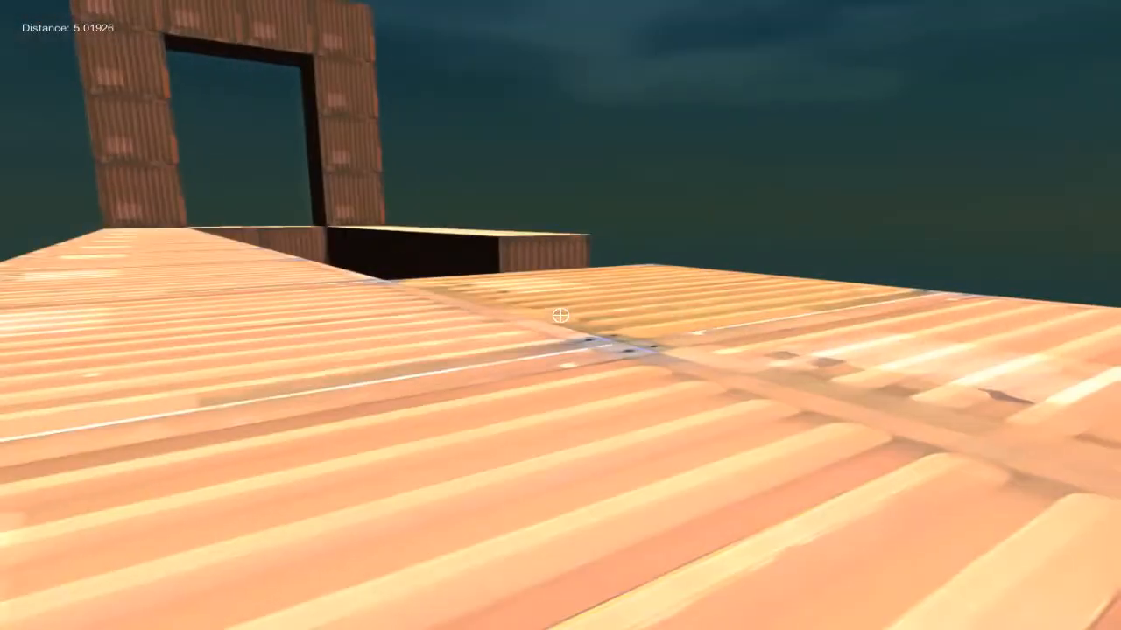
pyautogui.moveTo(560, 315)
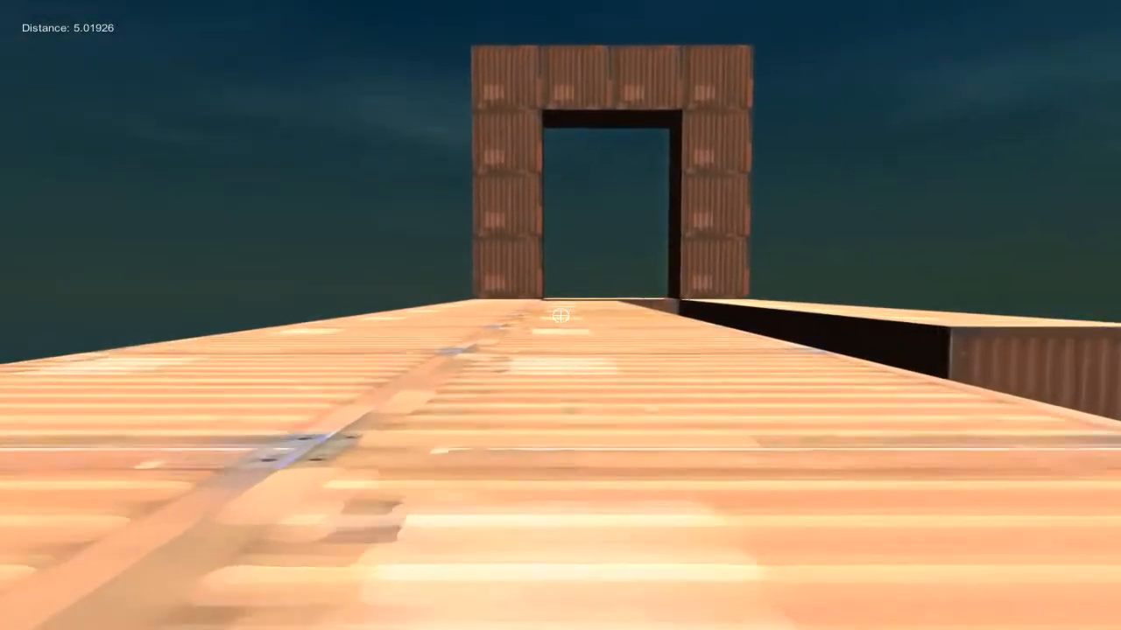
pyautogui.press('w')
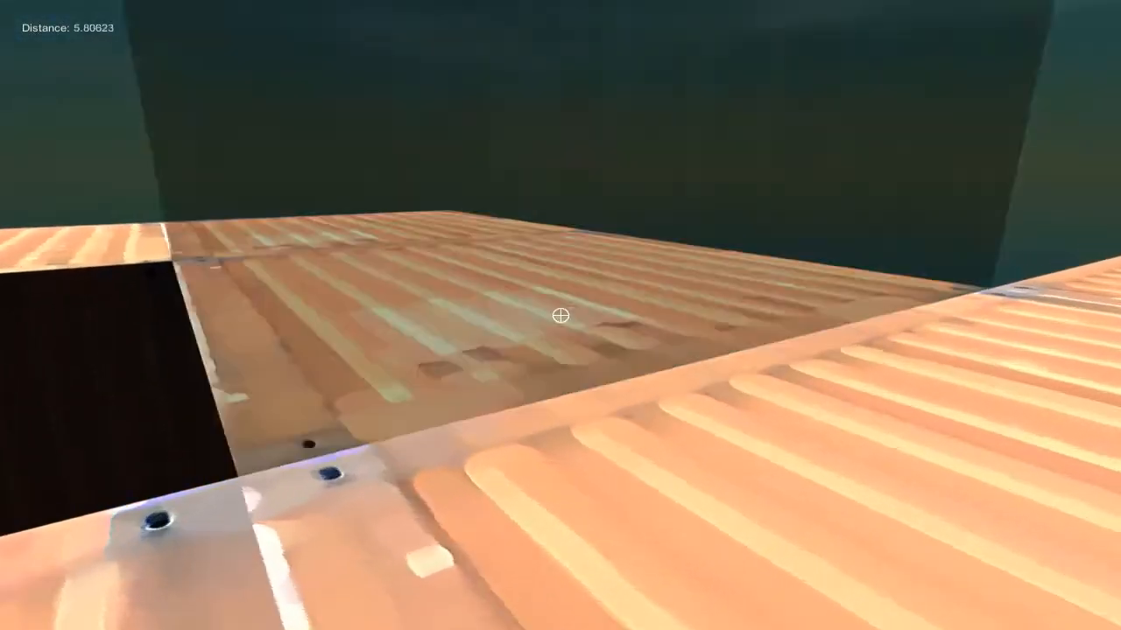
# Push the ghost block preview out from about 5 to about 15 units before the archway.
pyautogui.press('w')
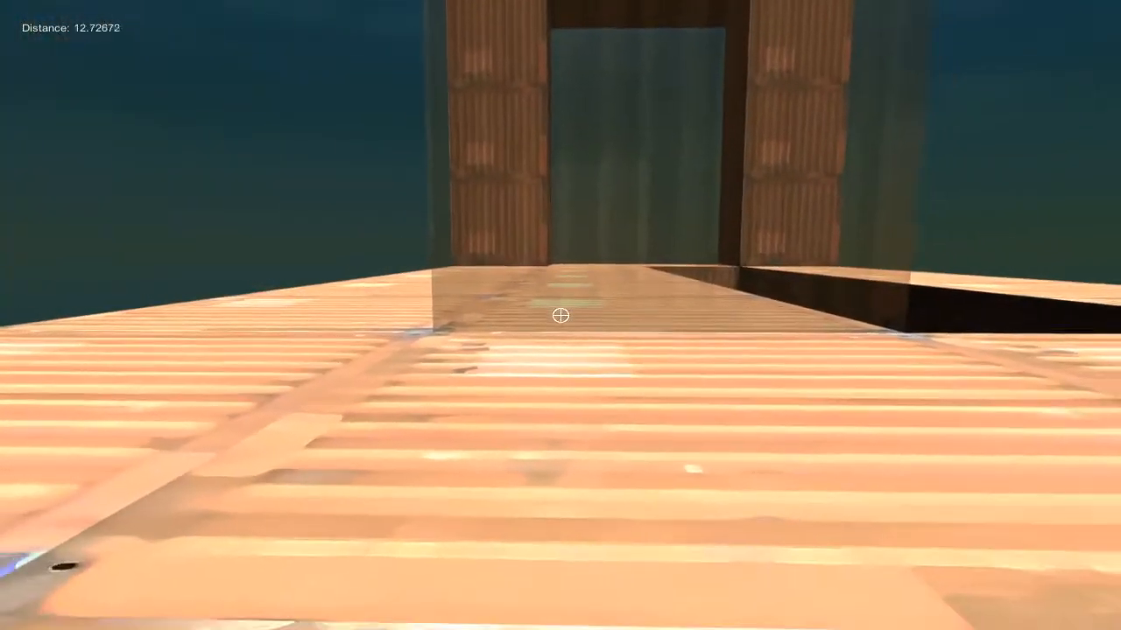
pyautogui.press('w')
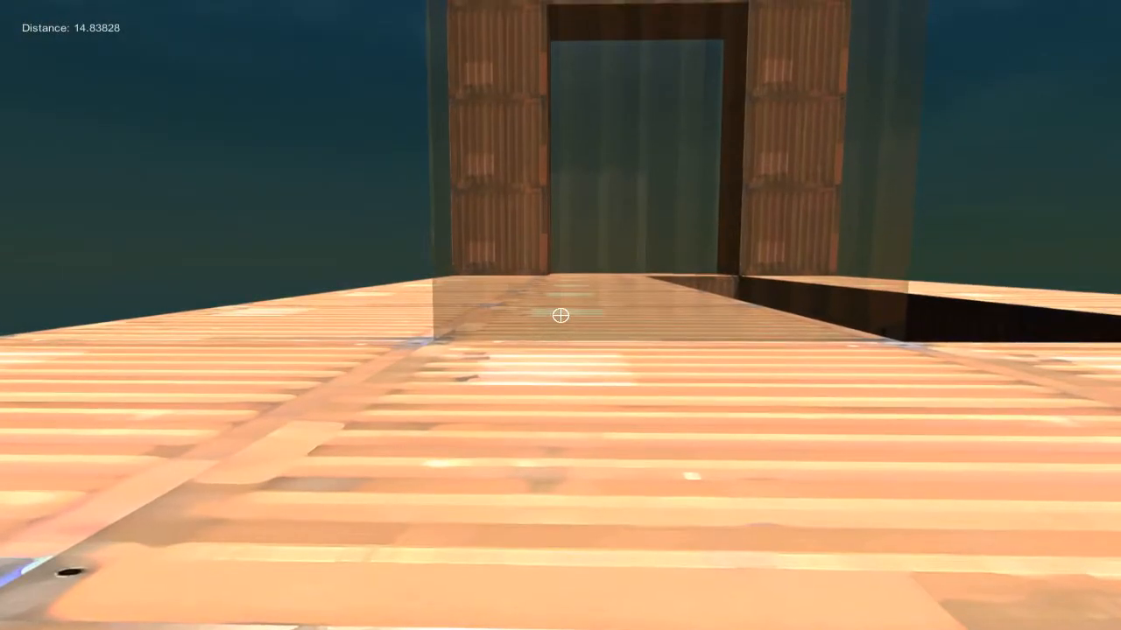
pyautogui.press('w')
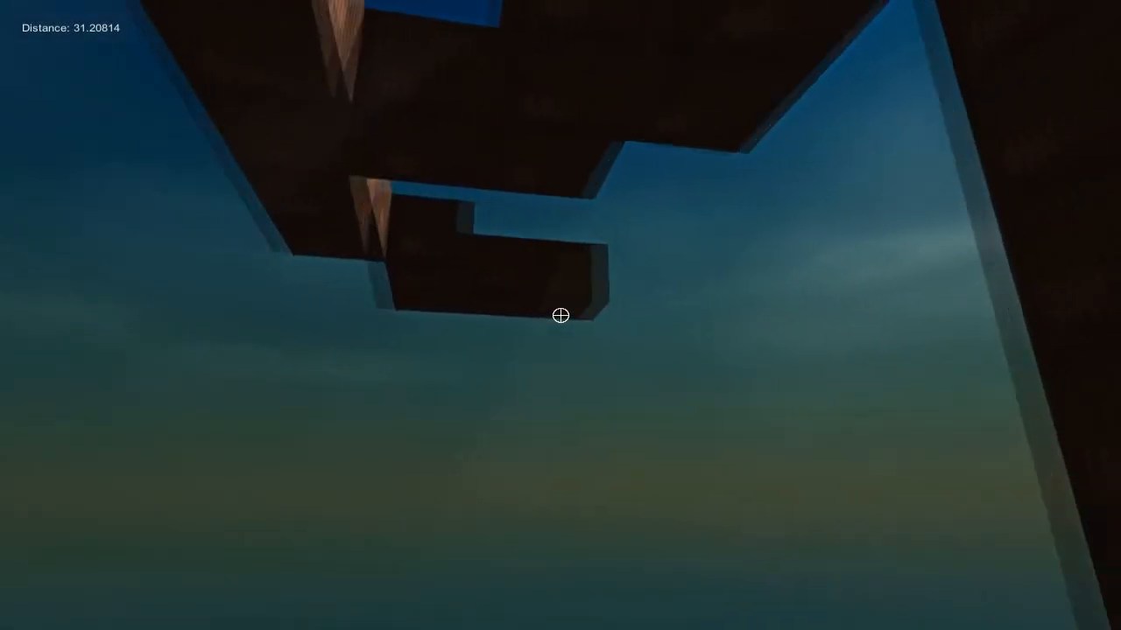
pyautogui.moveTo(561, 315)
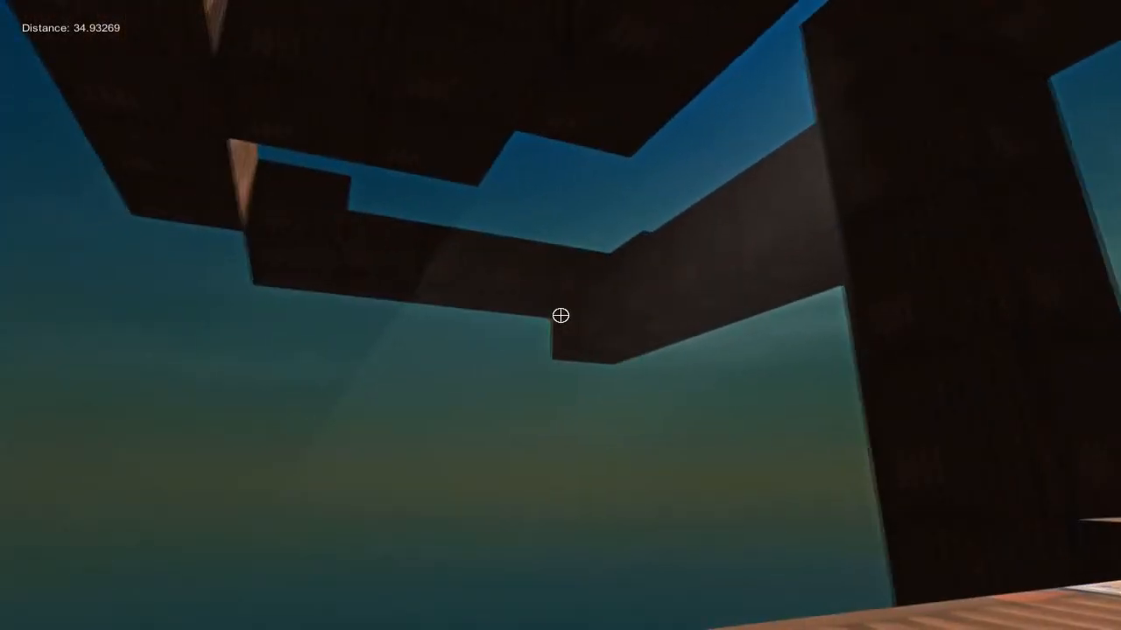
pyautogui.moveTo(560, 316)
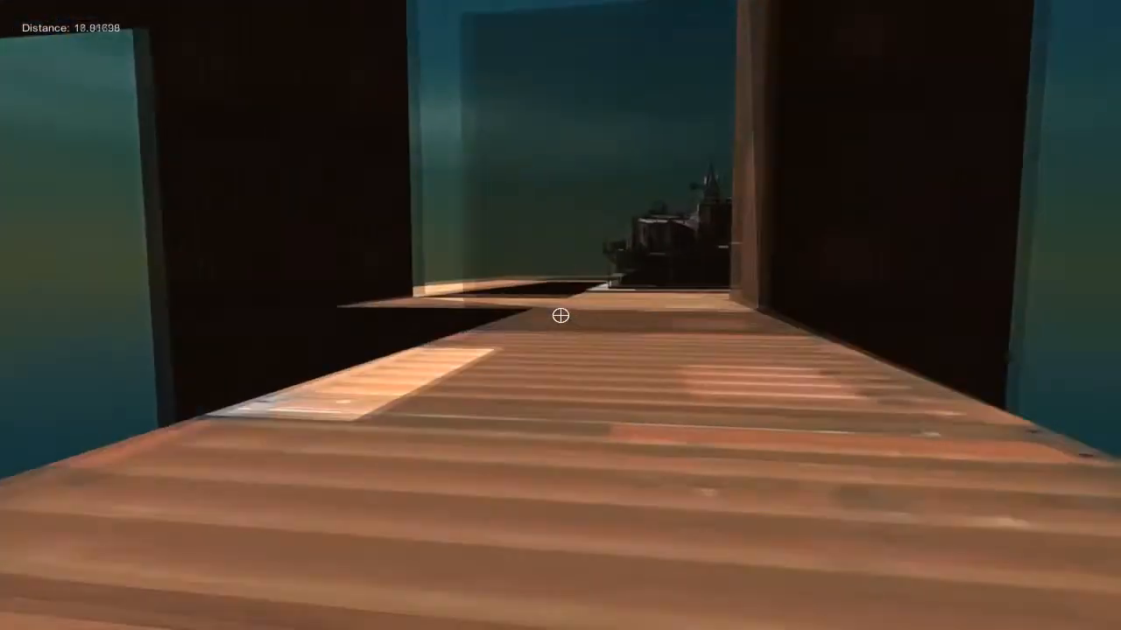
# Fly out past the walkway toward the detailed city model.
pyautogui.press('w')
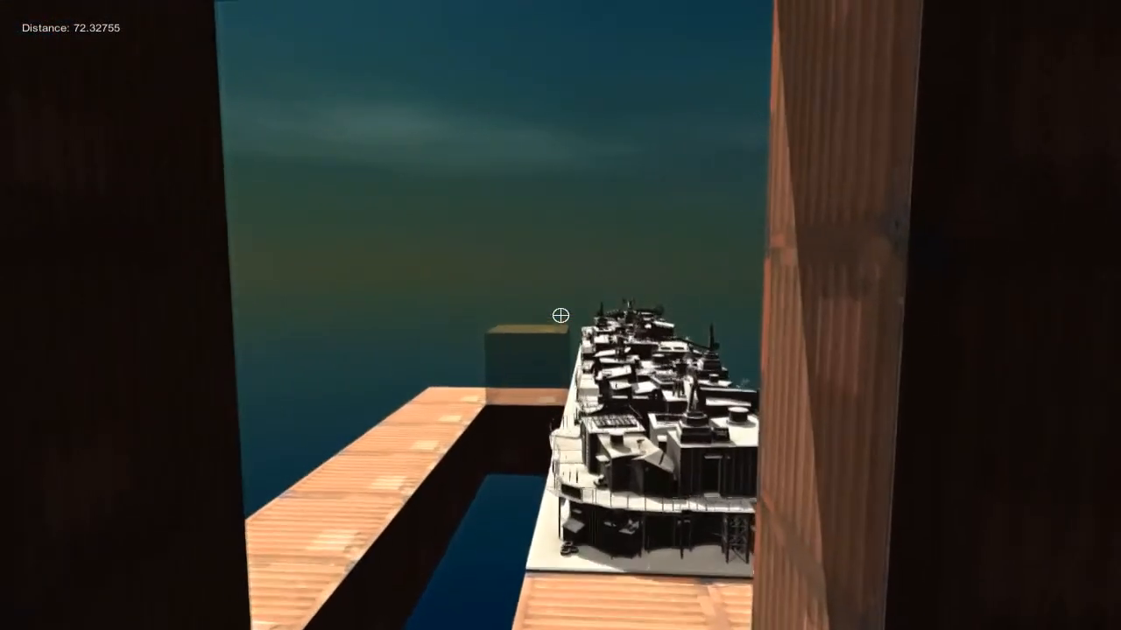